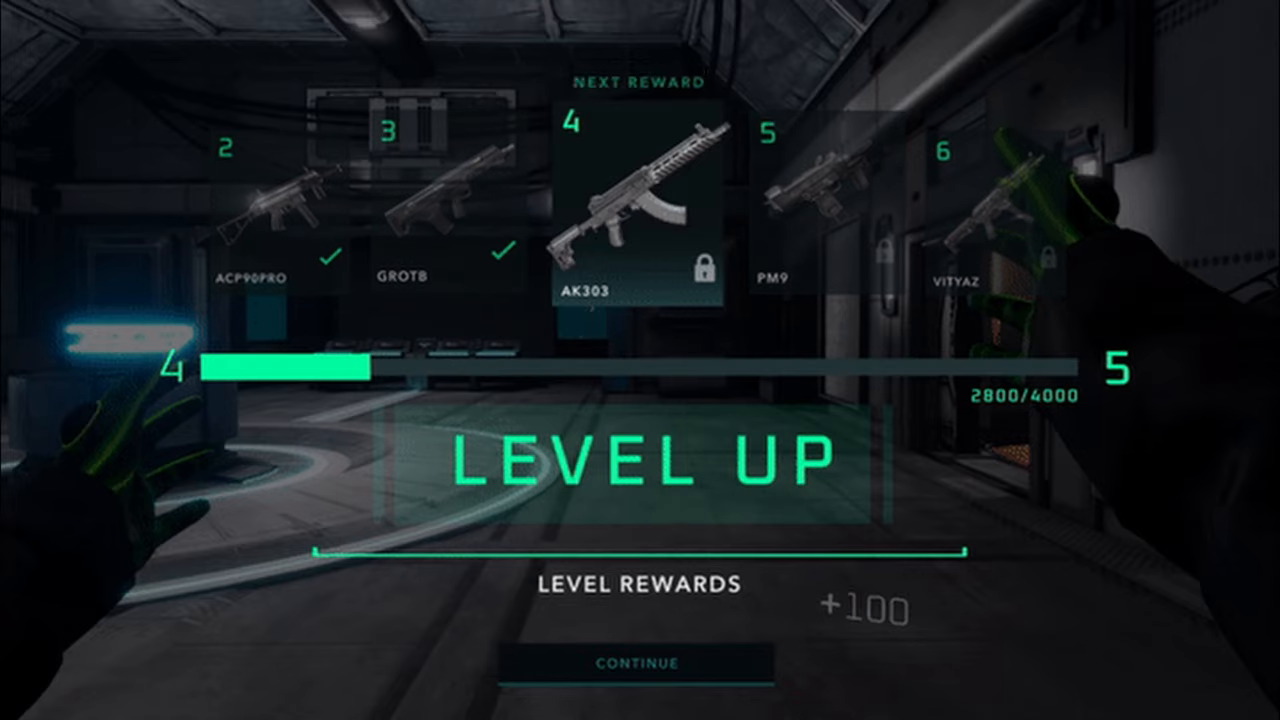
# - Continue past the level 4 rewards to the VORTEX vs REKT match, Vortex leading 8-7
pyautogui.click(636, 663)
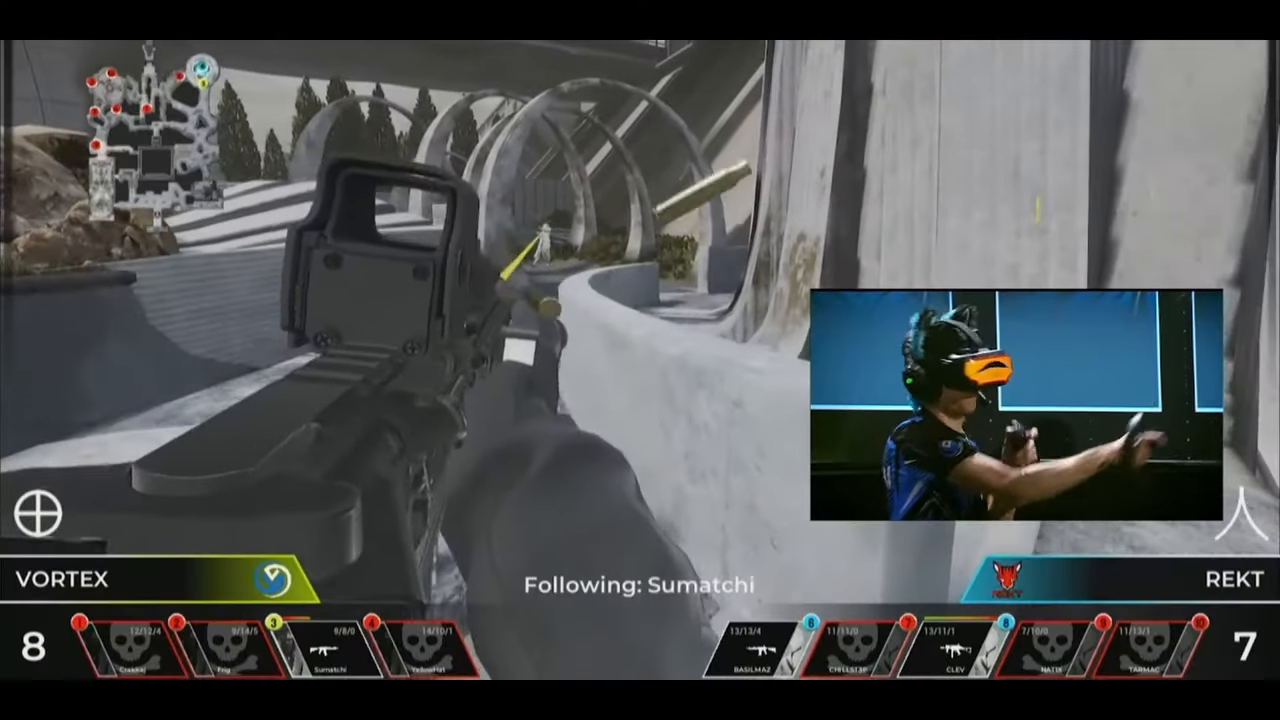